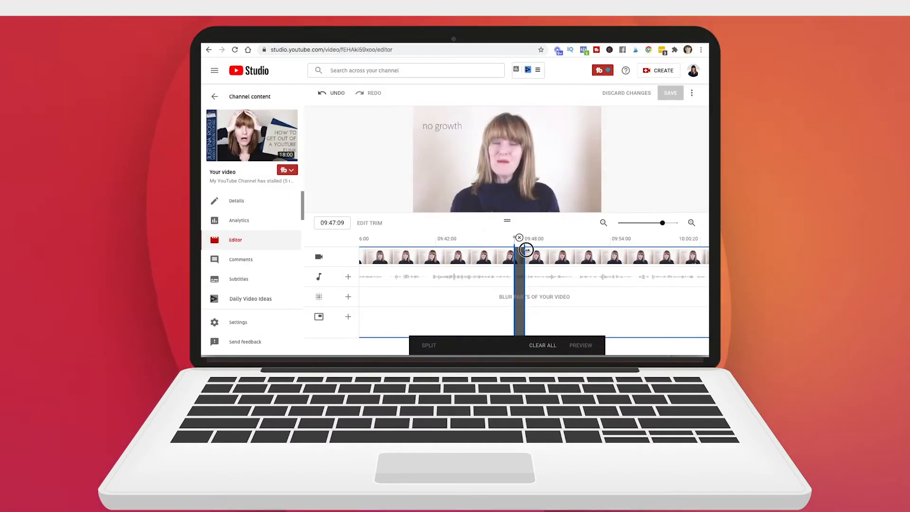
Open the 'off the record' live-stream video for editing via EDIT VIDEO on its watch page.
{"action": "left_click_drag", "start_coordinate": [525, 250], "coordinate": [553, 252]}
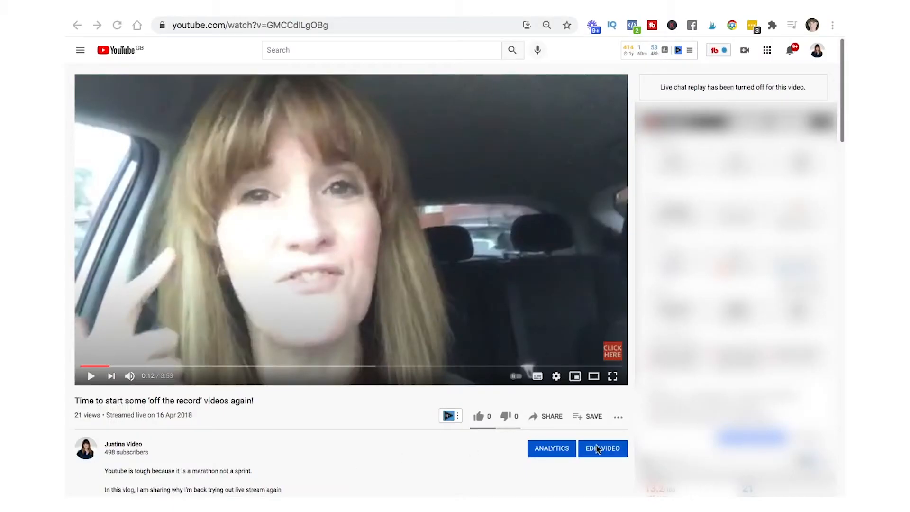
{"action": "mouse_move", "coordinate": [601, 467]}
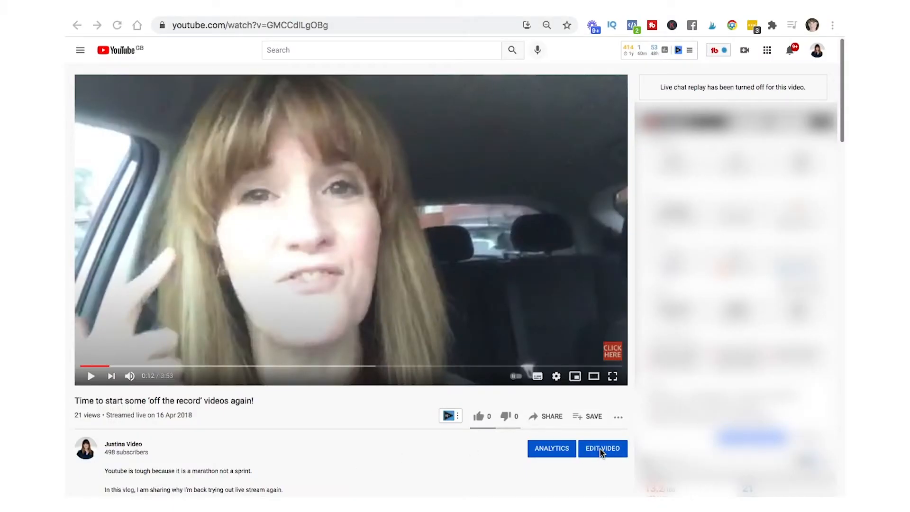
{"action": "left_click", "coordinate": [603, 449]}
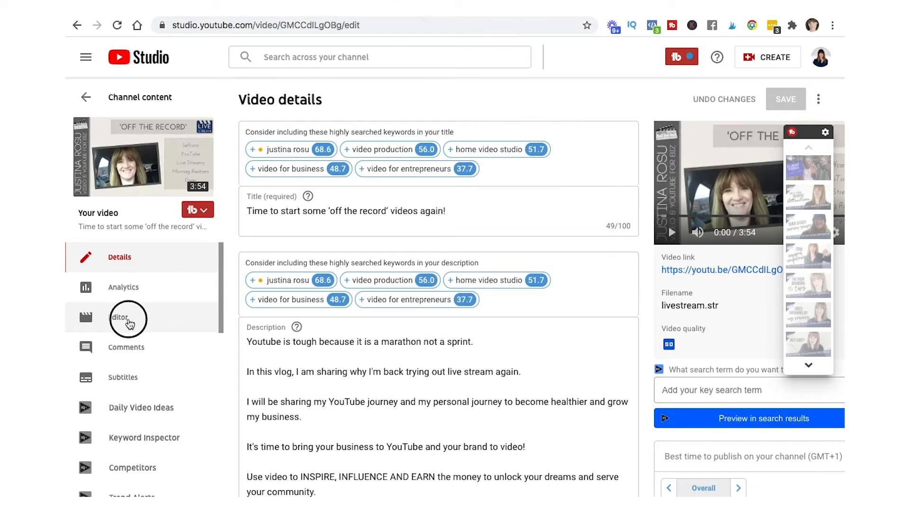
Open the Video editor with its timeline from the Studio sidebar.
{"action": "left_click", "coordinate": [122, 319]}
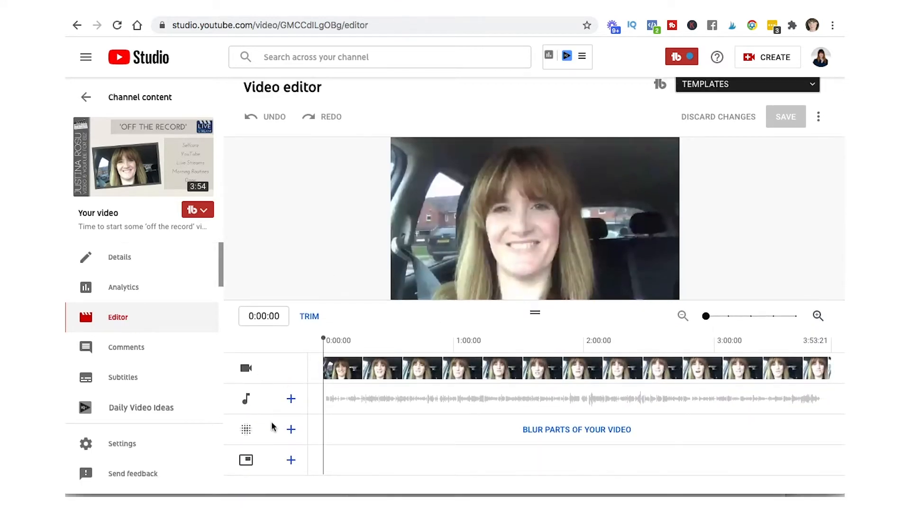
{"action": "mouse_move", "coordinate": [322, 437]}
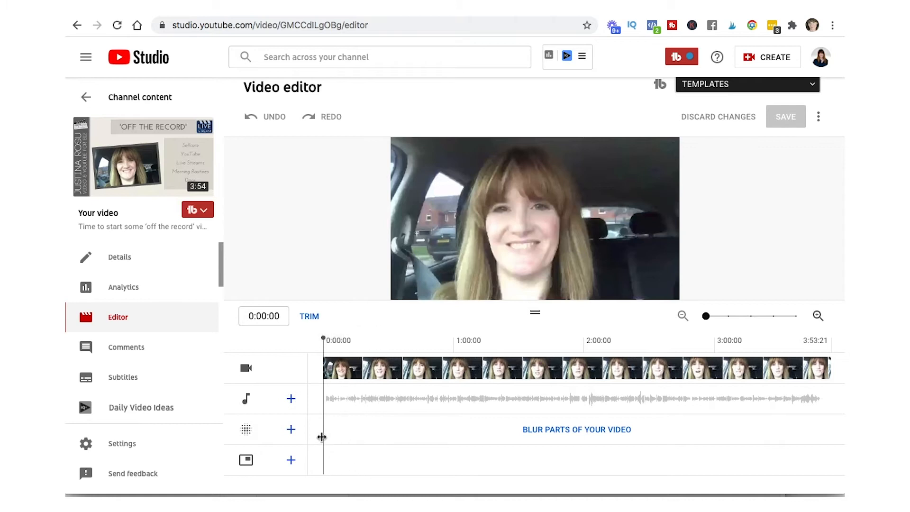
{"action": "mouse_move", "coordinate": [293, 384]}
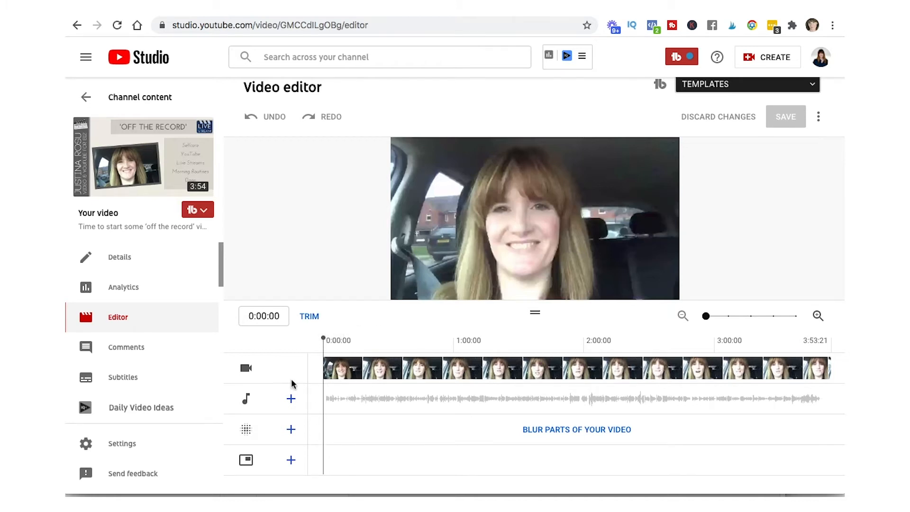
{"action": "mouse_move", "coordinate": [800, 365]}
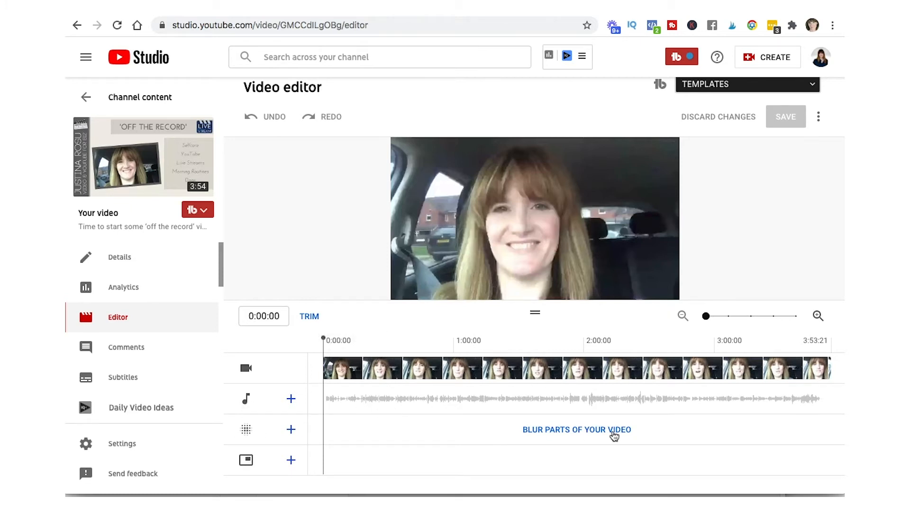
{"action": "mouse_move", "coordinate": [618, 438]}
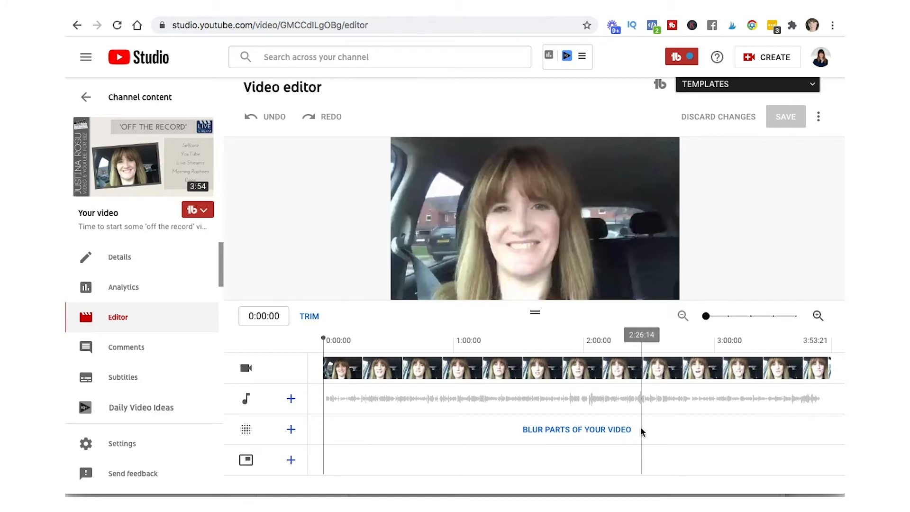
{"action": "mouse_move", "coordinate": [285, 477]}
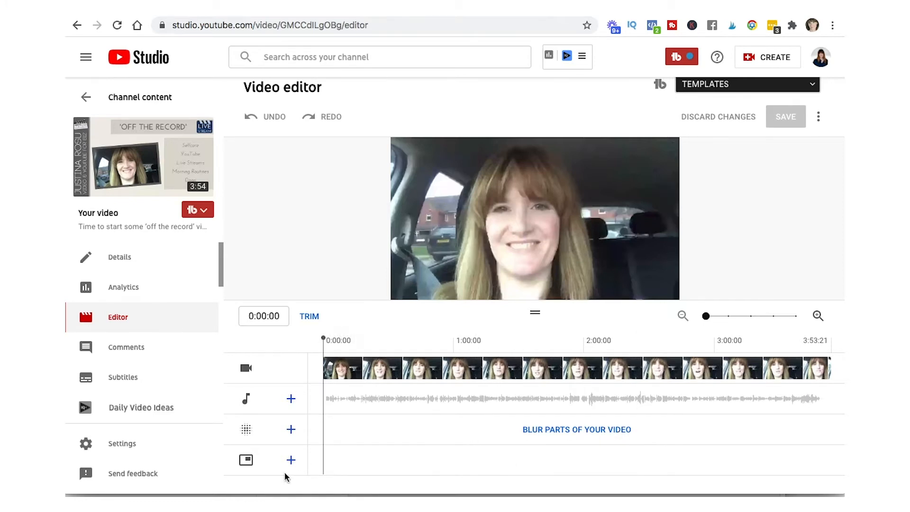
{"action": "mouse_move", "coordinate": [245, 460]}
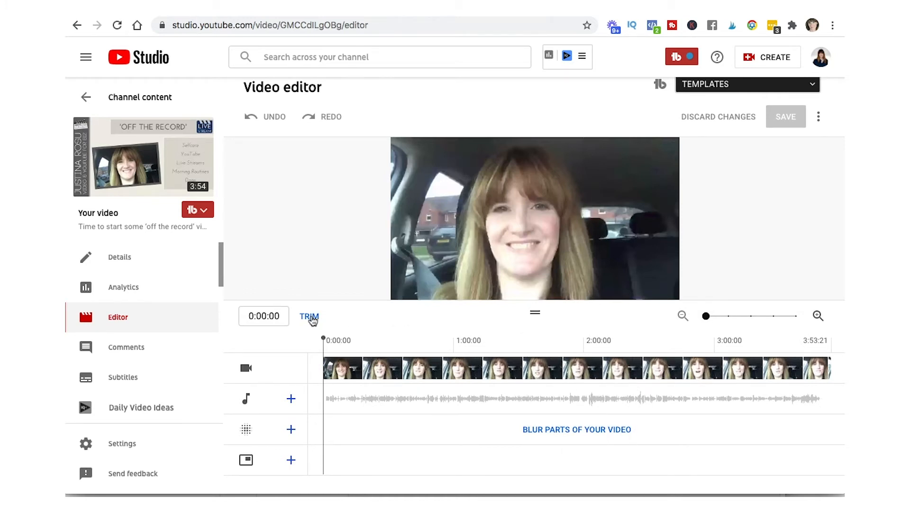
Start a trim and cut the opening few seconds from the start of the live stream.
{"action": "left_click", "coordinate": [309, 317]}
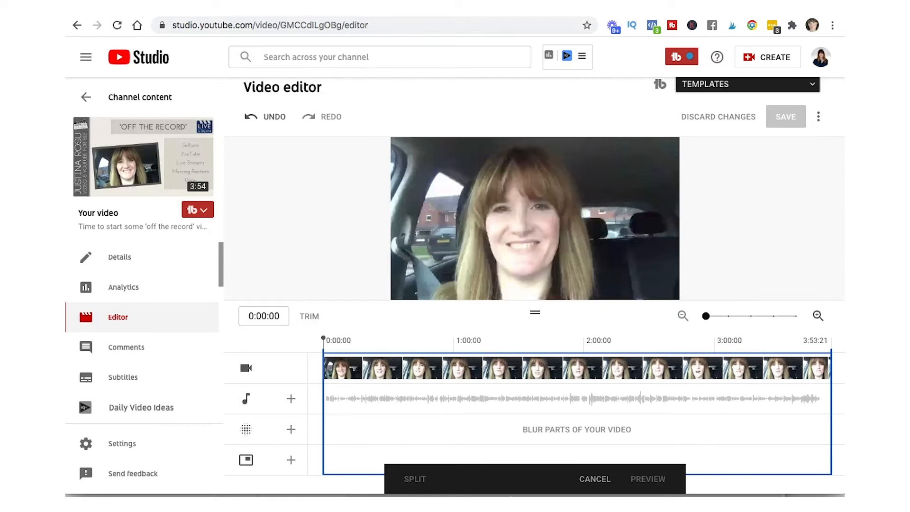
{"action": "mouse_move", "coordinate": [607, 485]}
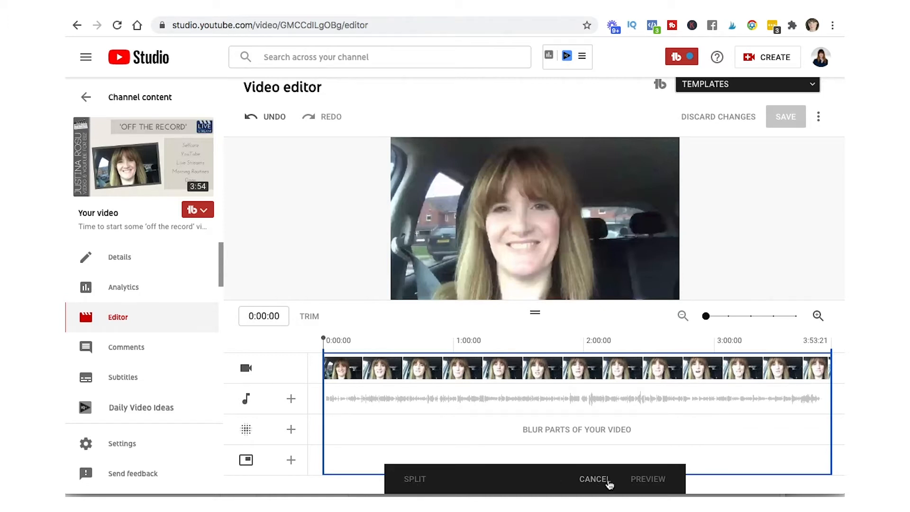
{"action": "mouse_move", "coordinate": [400, 480]}
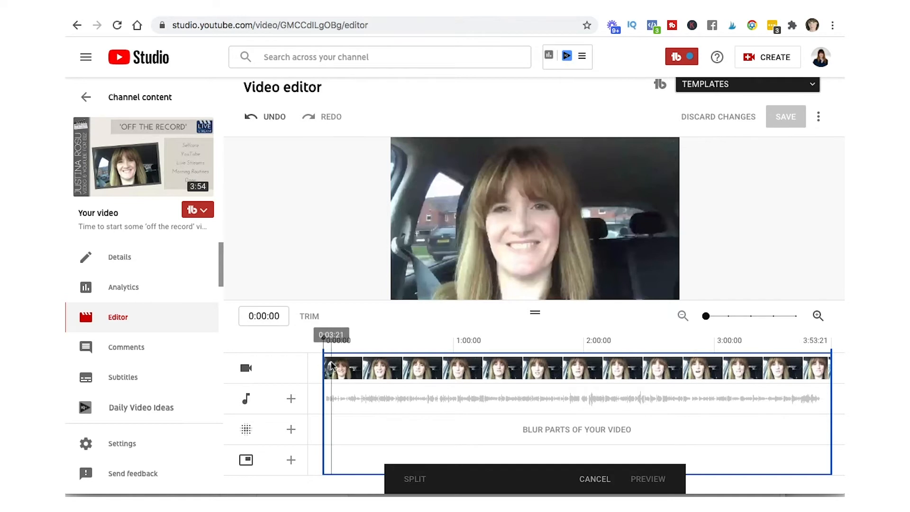
{"action": "left_click_drag", "start_coordinate": [331, 366], "coordinate": [325, 366]}
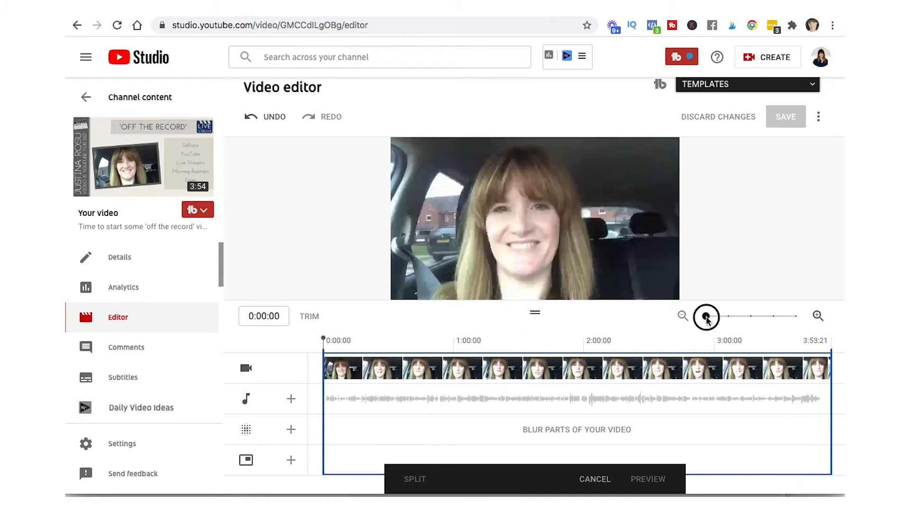
{"action": "left_click_drag", "start_coordinate": [706, 316], "coordinate": [737, 316]}
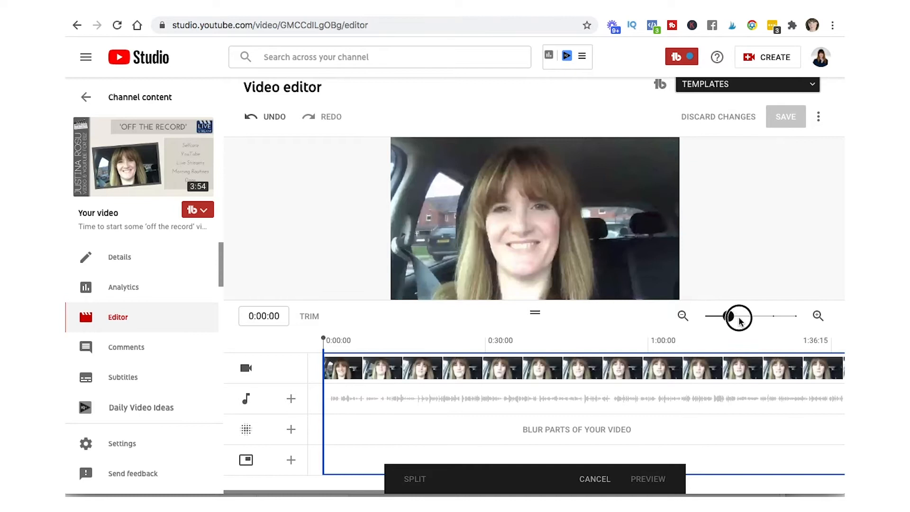
{"action": "left_click_drag", "start_coordinate": [739, 316], "coordinate": [765, 316]}
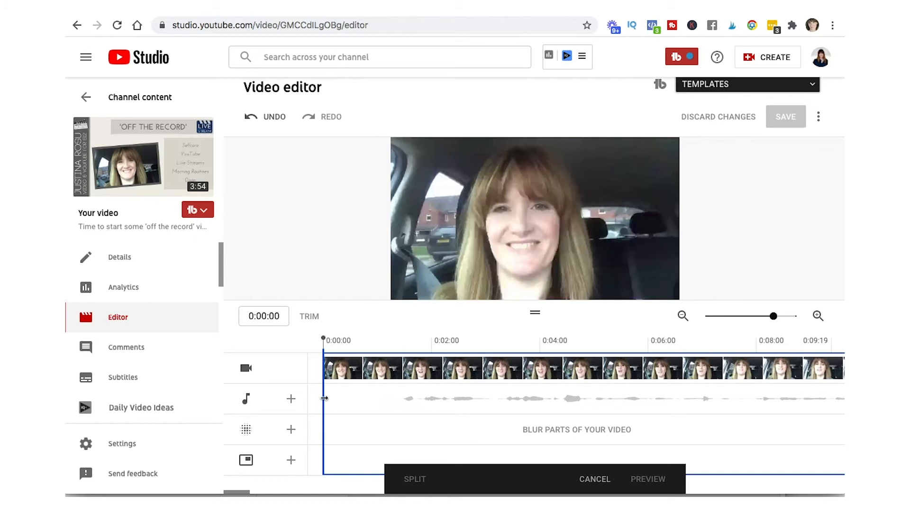
{"action": "left_click_drag", "start_coordinate": [323, 397], "coordinate": [361, 397]}
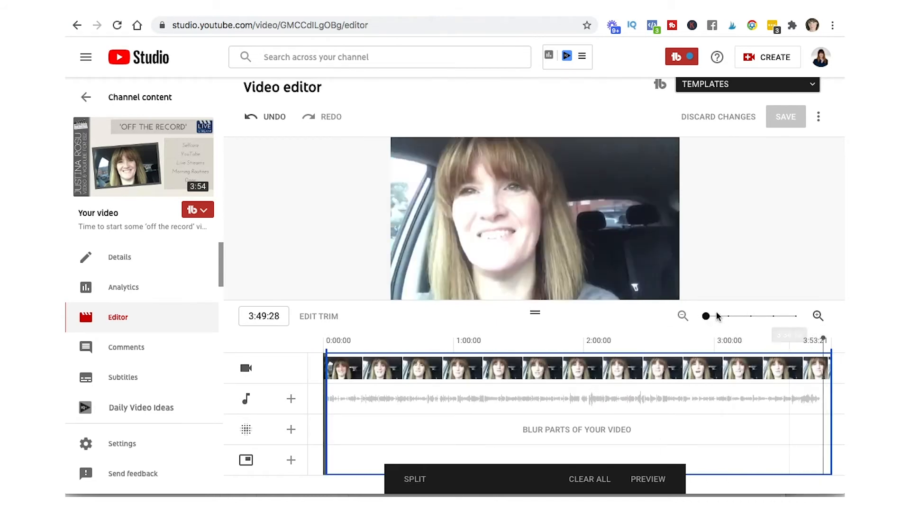
Cut the last few seconds so the live stream ends at about 3:48.
{"action": "left_click_drag", "start_coordinate": [705, 315], "coordinate": [773, 316]}
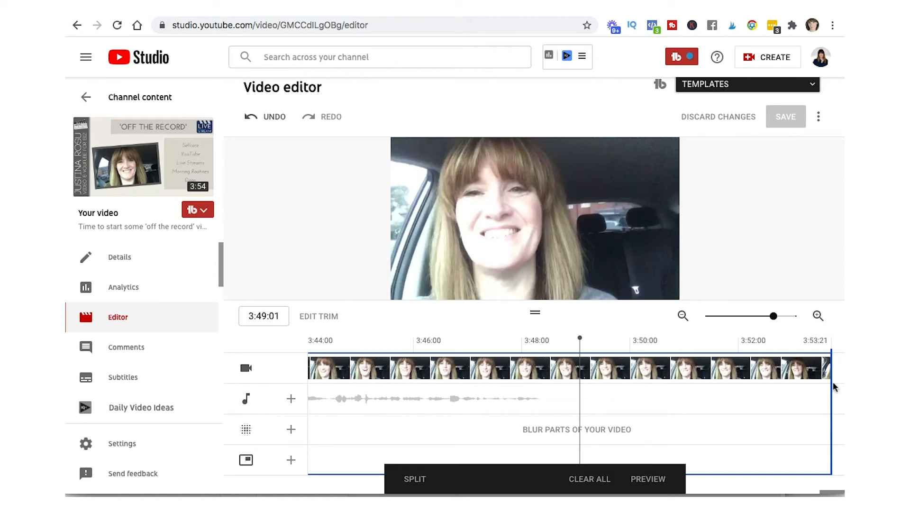
{"action": "mouse_move", "coordinate": [833, 420]}
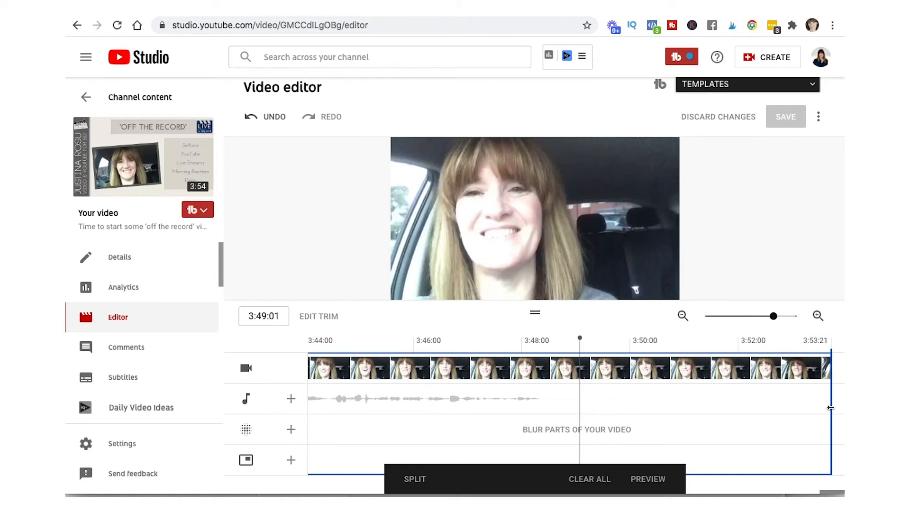
{"action": "left_click_drag", "start_coordinate": [828, 406], "coordinate": [795, 407]}
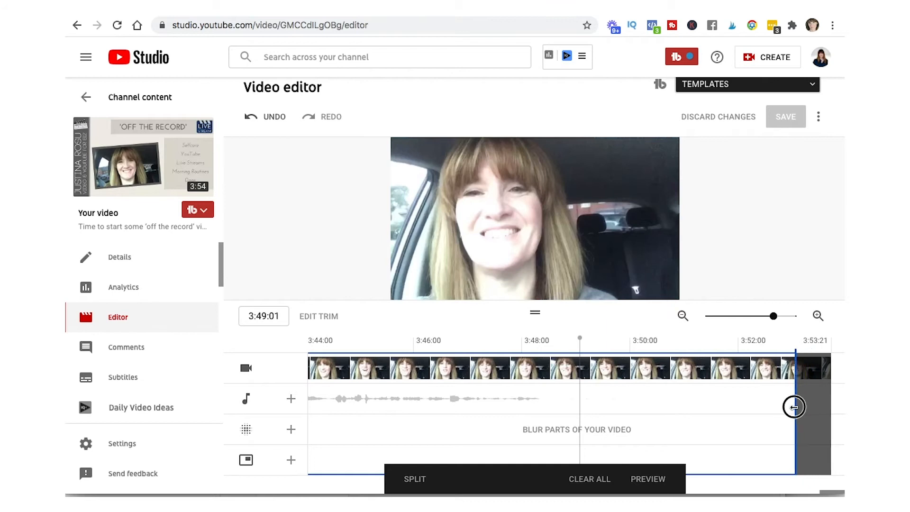
{"action": "left_click_drag", "start_coordinate": [794, 407], "coordinate": [691, 407]}
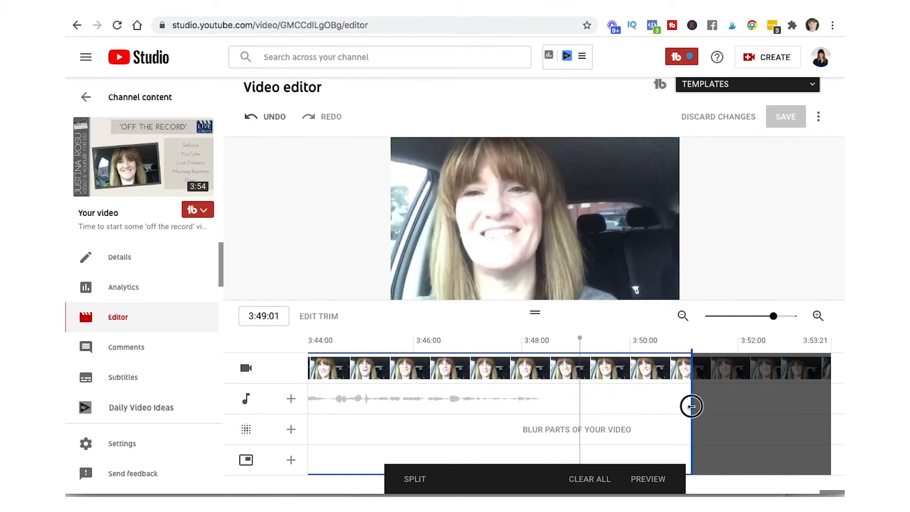
{"action": "left_click_drag", "start_coordinate": [691, 405], "coordinate": [580, 404]}
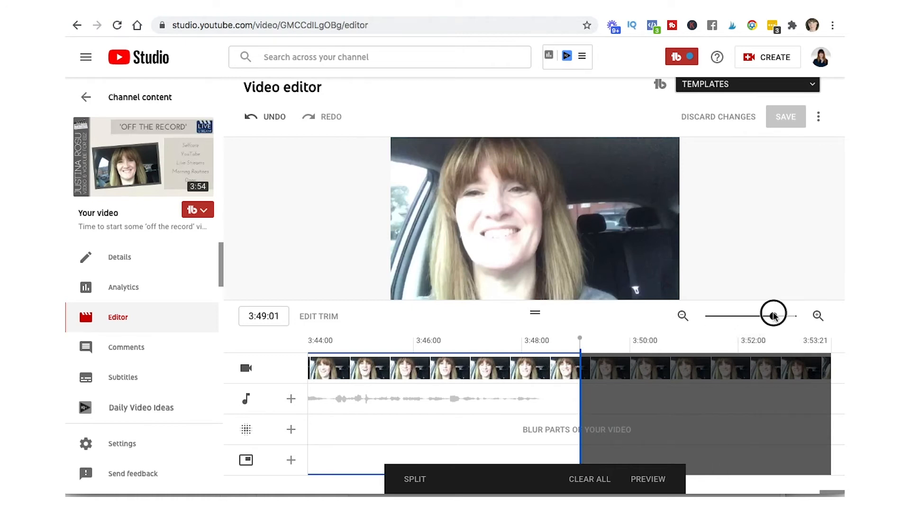
{"action": "left_click_drag", "start_coordinate": [774, 314], "coordinate": [705, 315]}
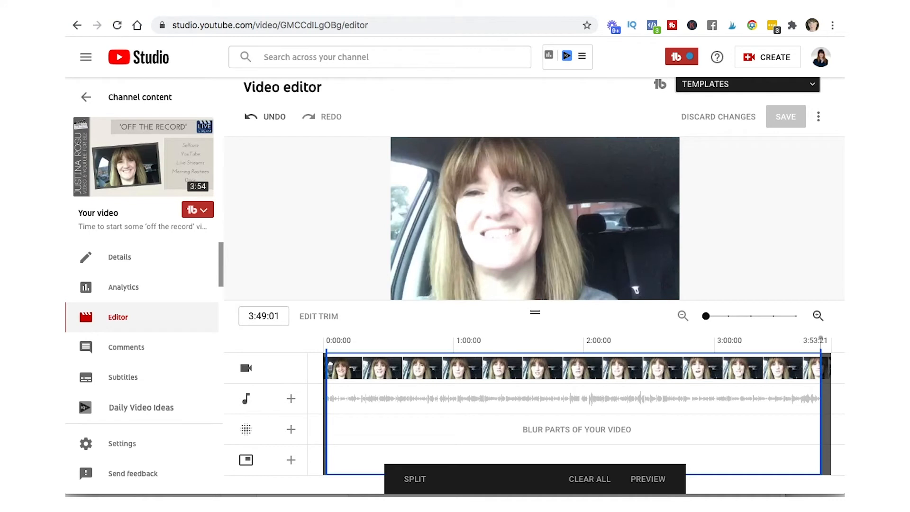
{"action": "mouse_move", "coordinate": [648, 494]}
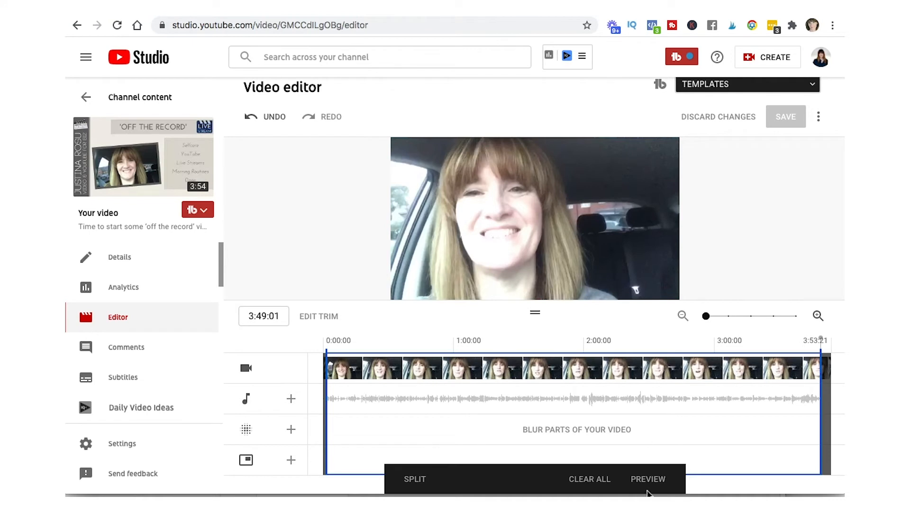
{"action": "mouse_move", "coordinate": [785, 121]}
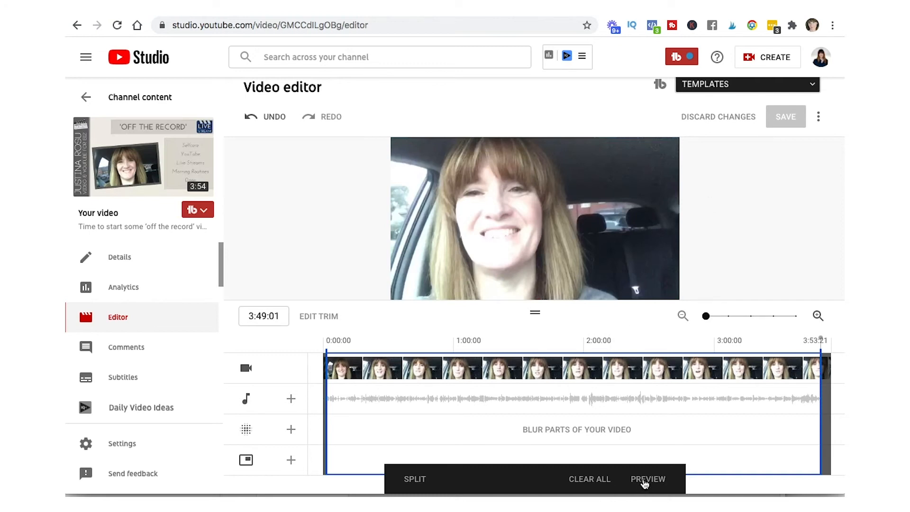
Preview and play the trimmed live stream, then save the trim.
{"action": "left_click", "coordinate": [647, 478]}
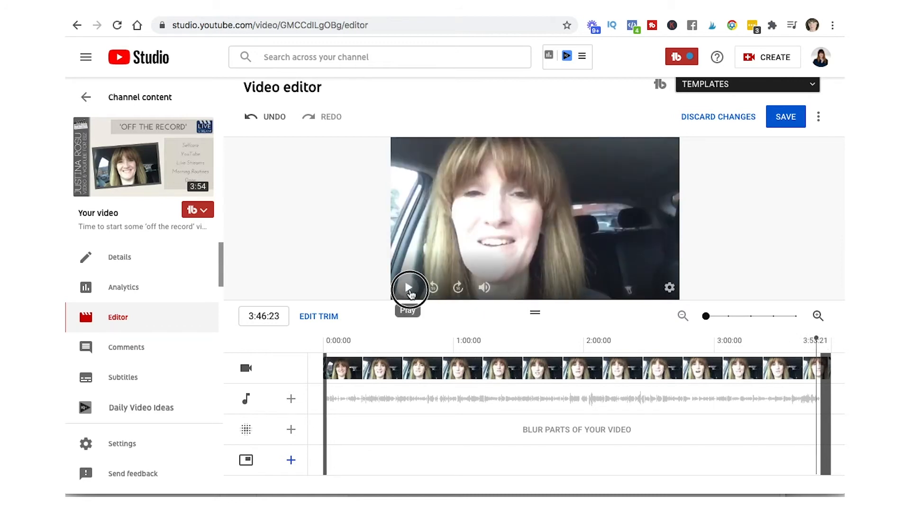
{"action": "left_click", "coordinate": [407, 287]}
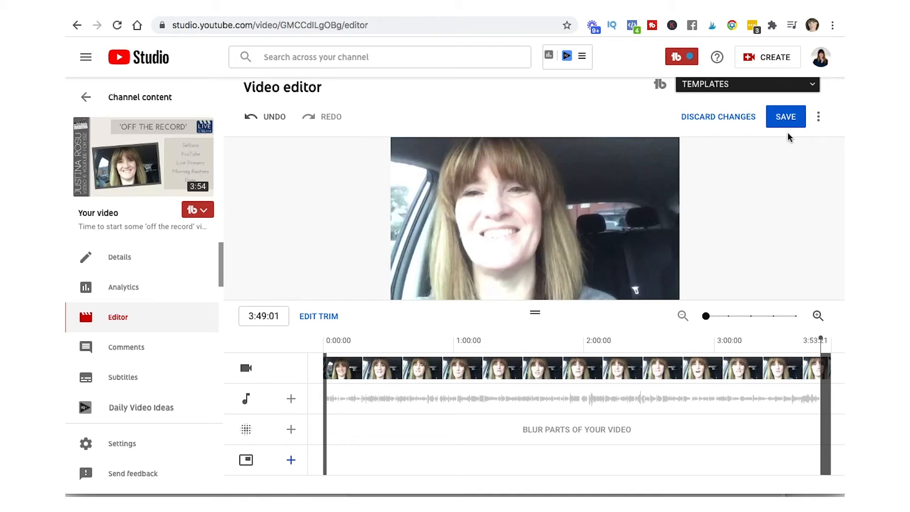
{"action": "mouse_move", "coordinate": [784, 132]}
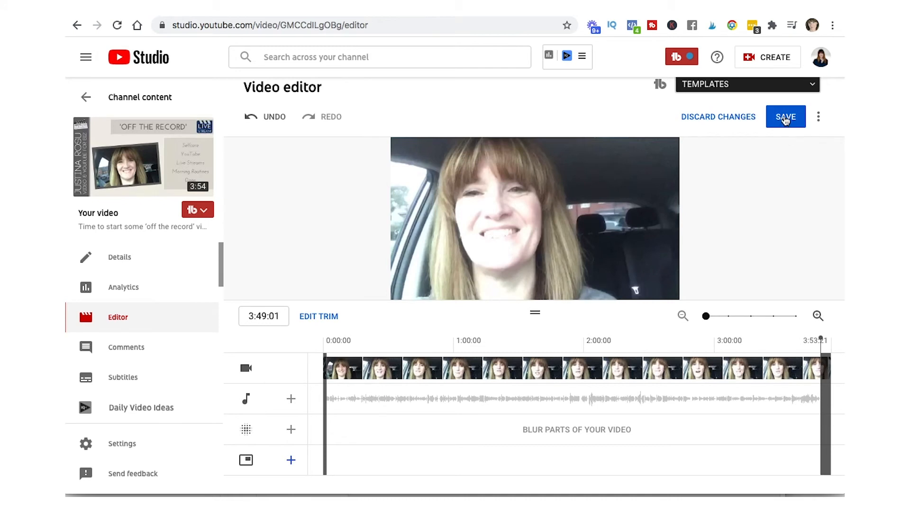
{"action": "left_click", "coordinate": [786, 117]}
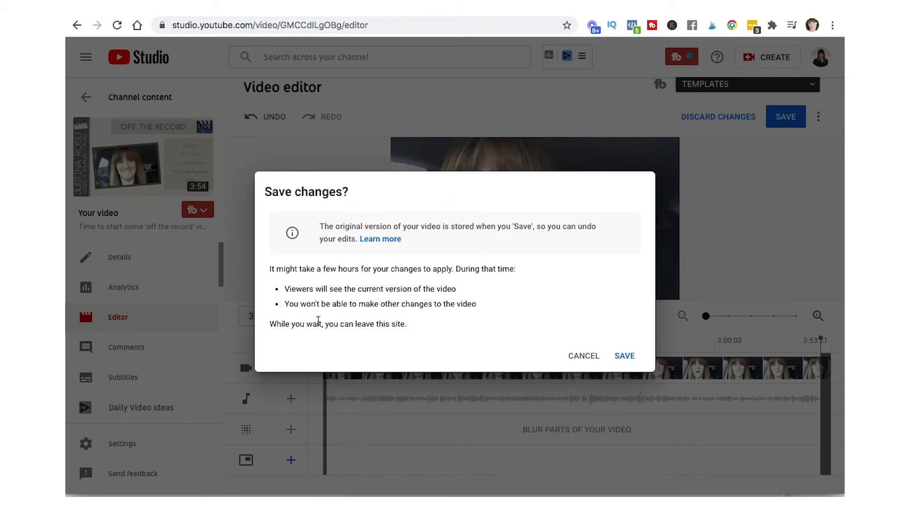
{"action": "mouse_move", "coordinate": [421, 316]}
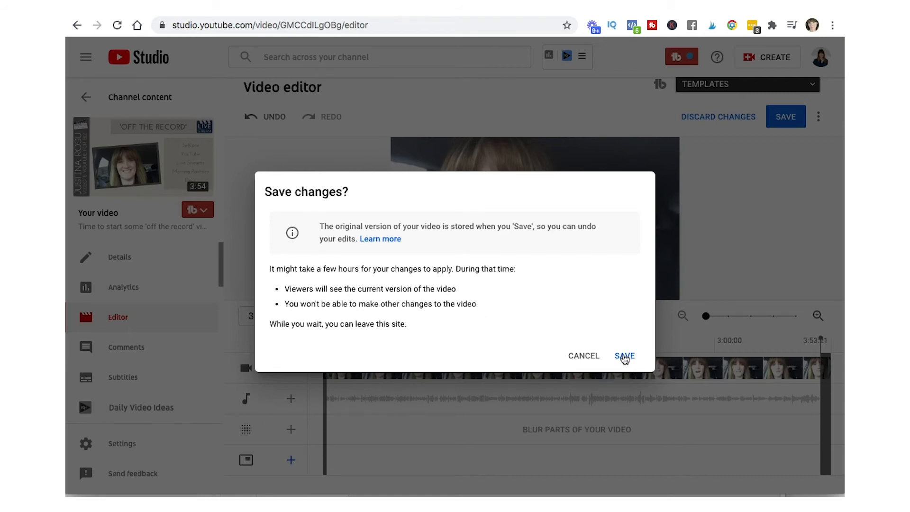
Confirm 'Save changes?' so the trimmed live stream begins processing.
{"action": "left_click", "coordinate": [625, 355]}
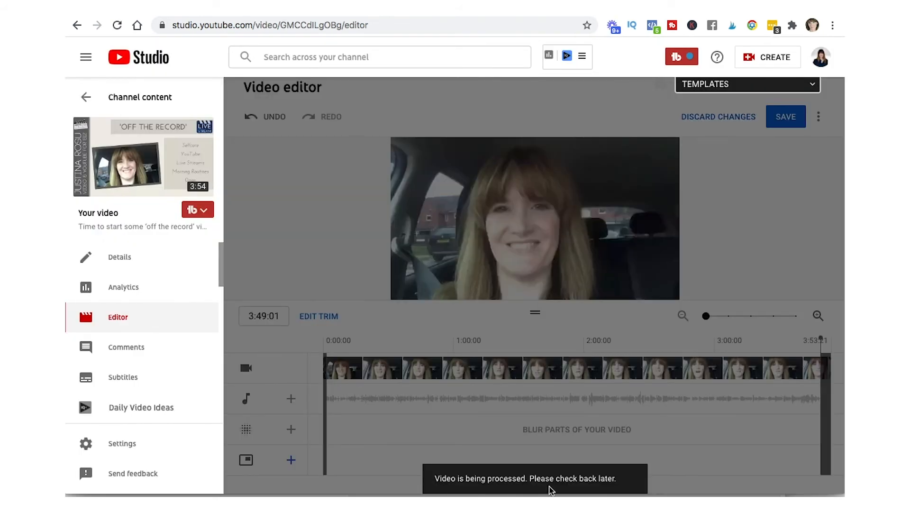
{"action": "mouse_move", "coordinate": [736, 193]}
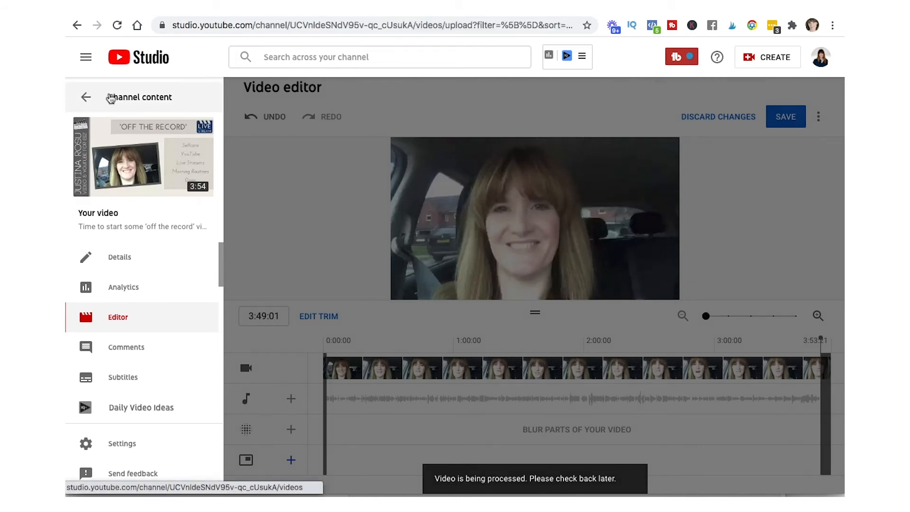
Open 'My YouTube Channel has stalled' in the editor from Channel content and move the playhead to 09:47.
{"action": "left_click", "coordinate": [85, 96]}
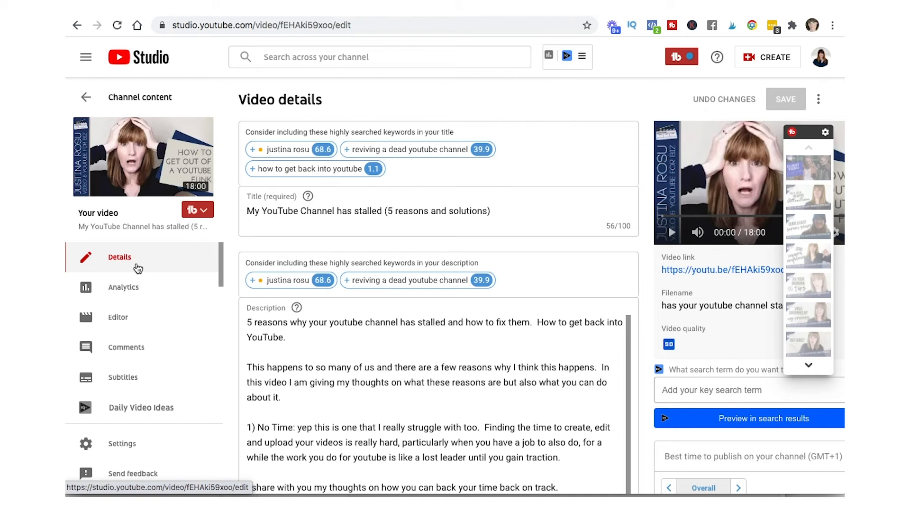
{"action": "mouse_move", "coordinate": [129, 320]}
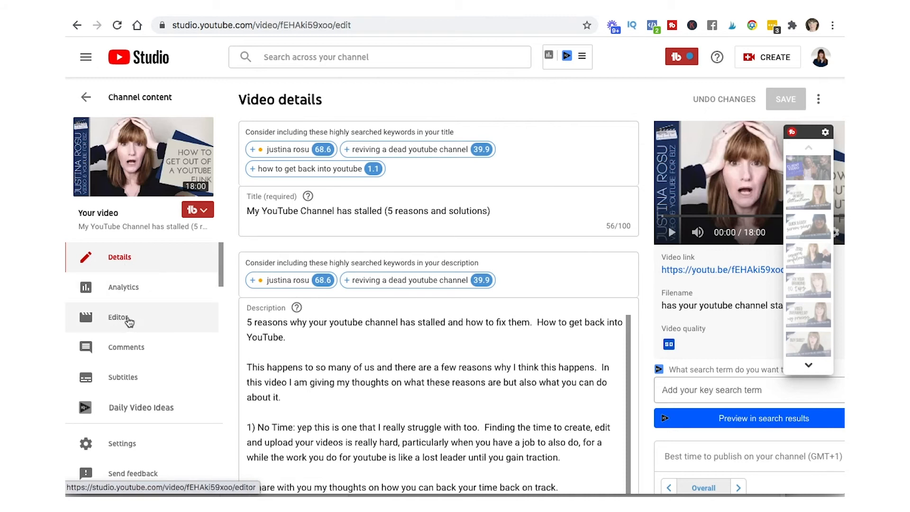
{"action": "left_click", "coordinate": [117, 316]}
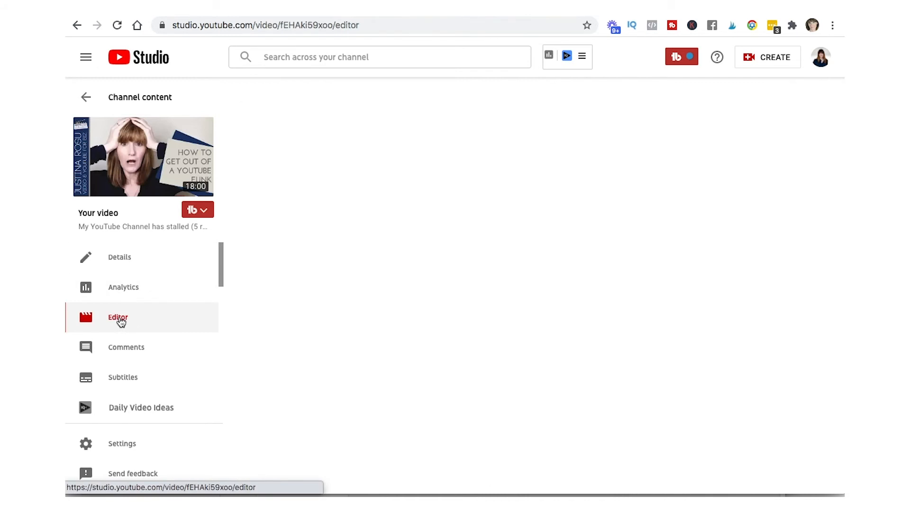
{"action": "left_click", "coordinate": [117, 317]}
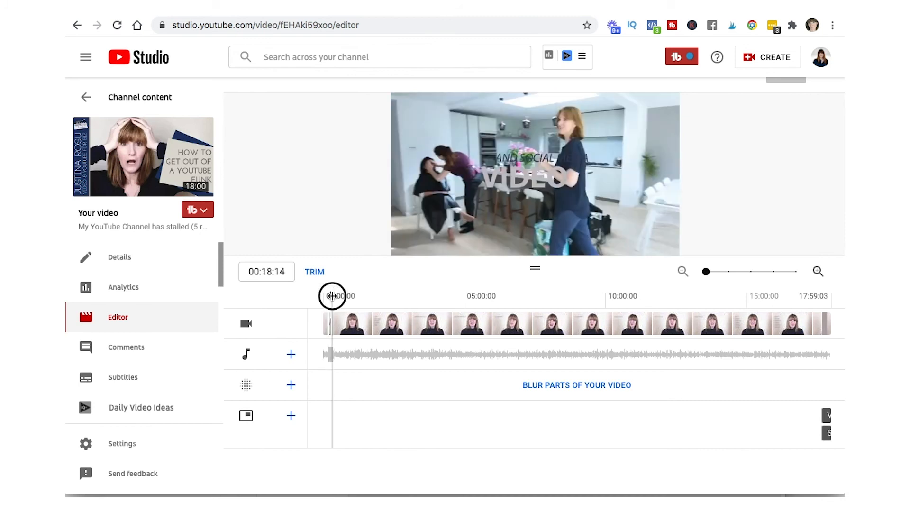
{"action": "left_click_drag", "start_coordinate": [332, 296], "coordinate": [728, 296]}
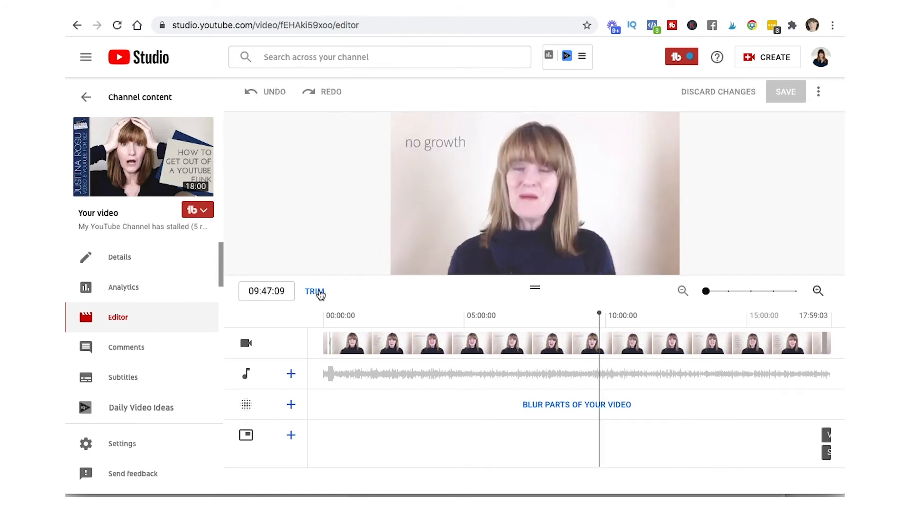
Start a trim and split the video's timeline at 09:47.
{"action": "left_click", "coordinate": [314, 292]}
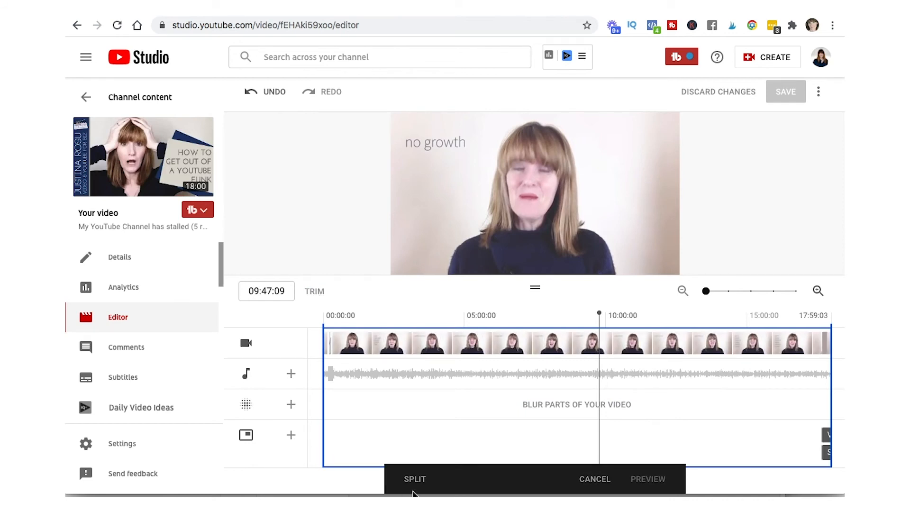
{"action": "mouse_move", "coordinate": [421, 487]}
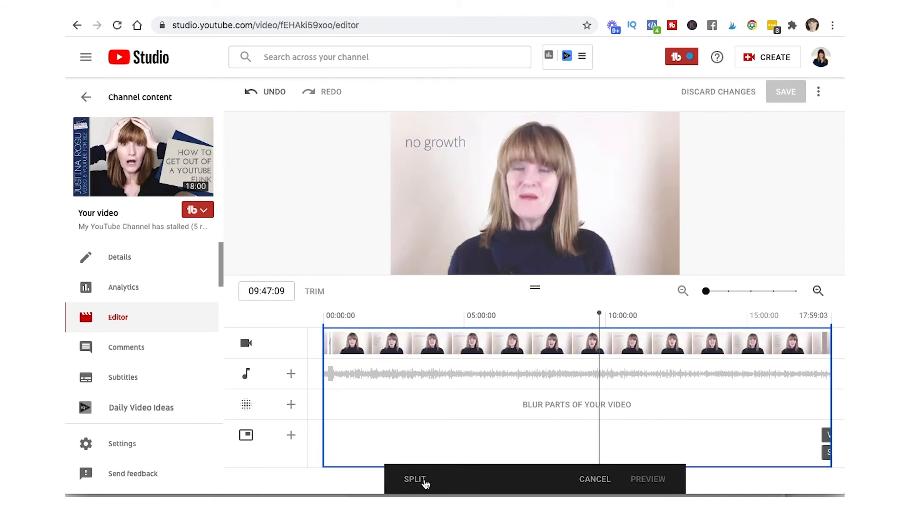
{"action": "left_click", "coordinate": [415, 480]}
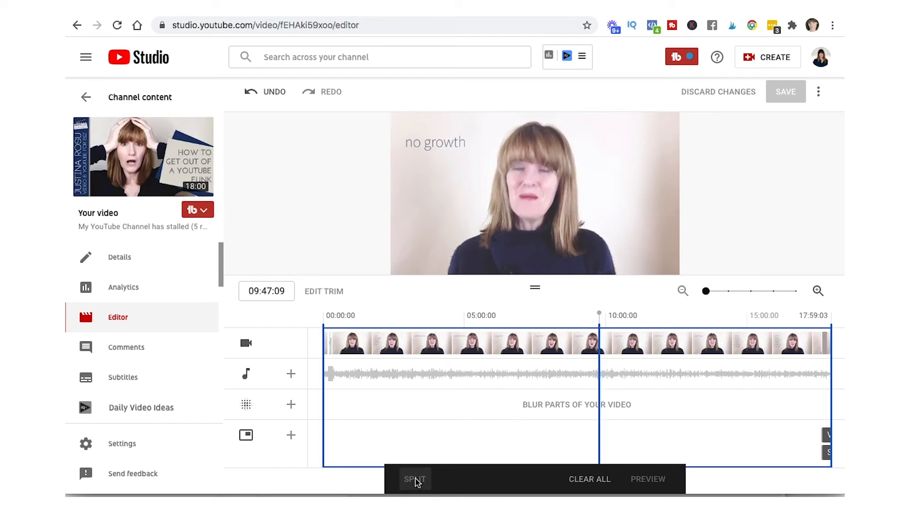
{"action": "mouse_move", "coordinate": [591, 340]}
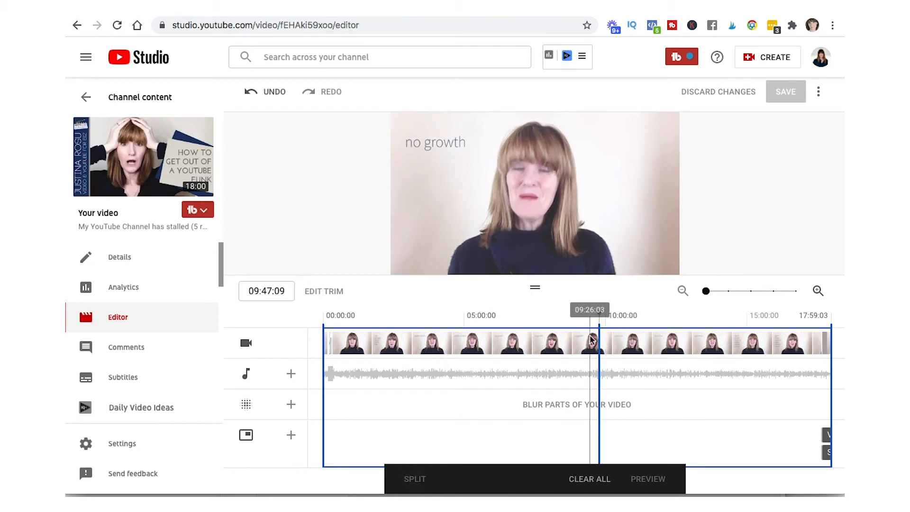
{"action": "left_click", "coordinate": [381, 376]}
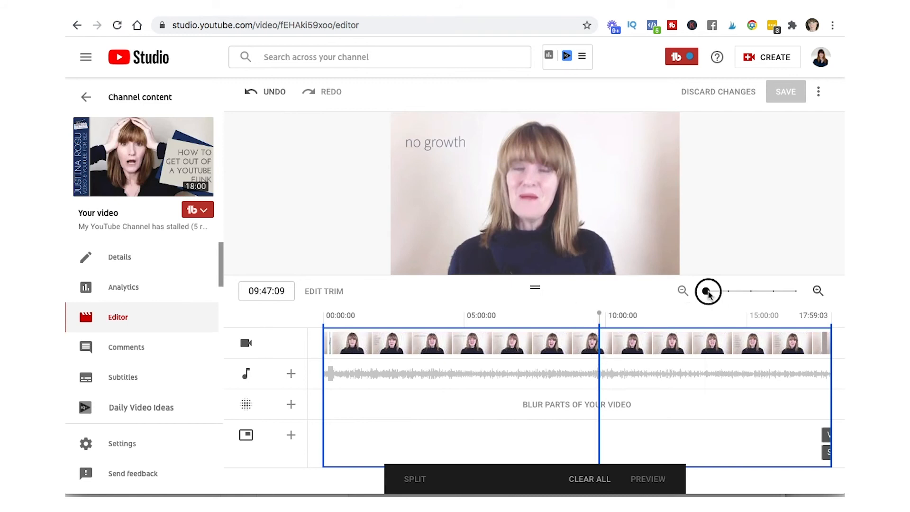
Extend the split edges to mark roughly 09:41–09:52 for removal.
{"action": "left_click_drag", "start_coordinate": [709, 291], "coordinate": [753, 291]}
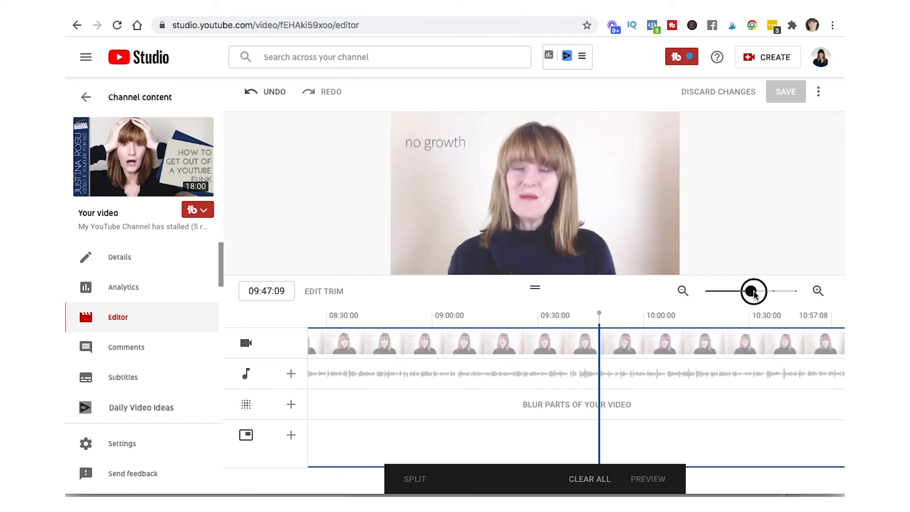
{"action": "left_click_drag", "start_coordinate": [753, 291], "coordinate": [775, 291]}
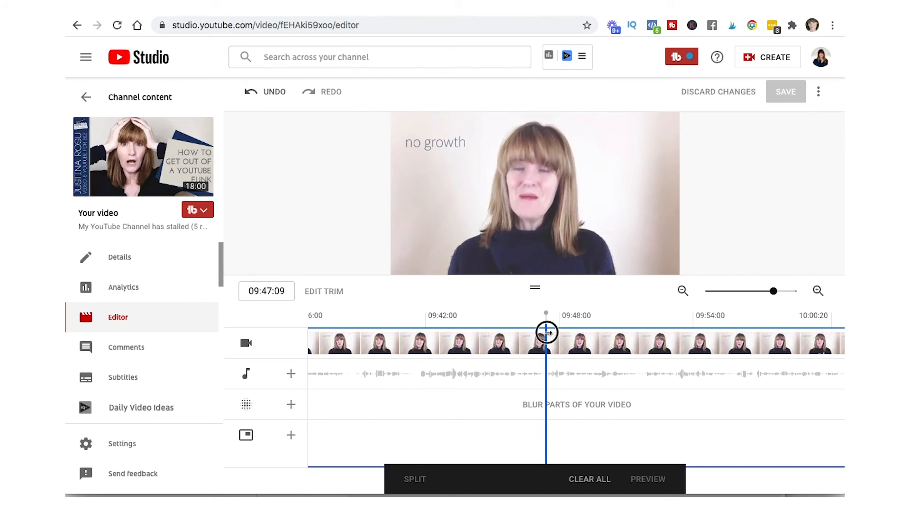
{"action": "left_click_drag", "start_coordinate": [546, 336], "coordinate": [584, 336]}
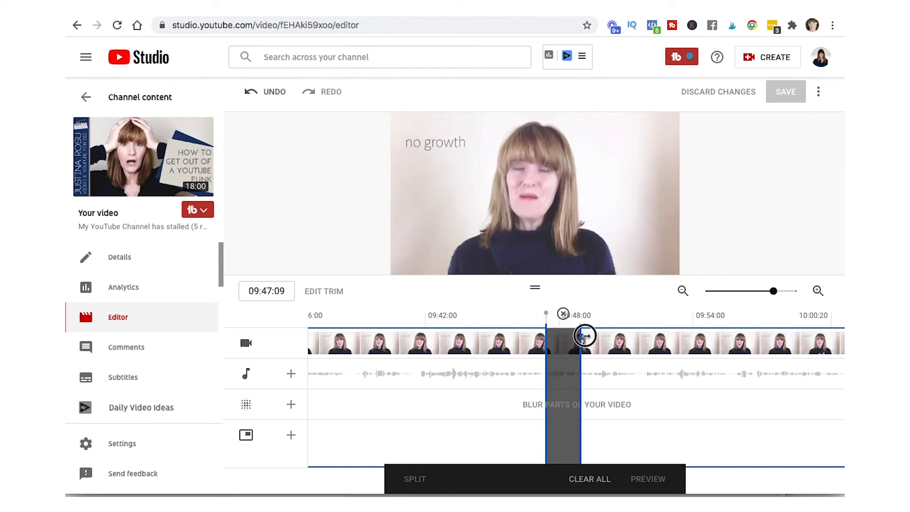
{"action": "left_click_drag", "start_coordinate": [583, 336], "coordinate": [635, 341]}
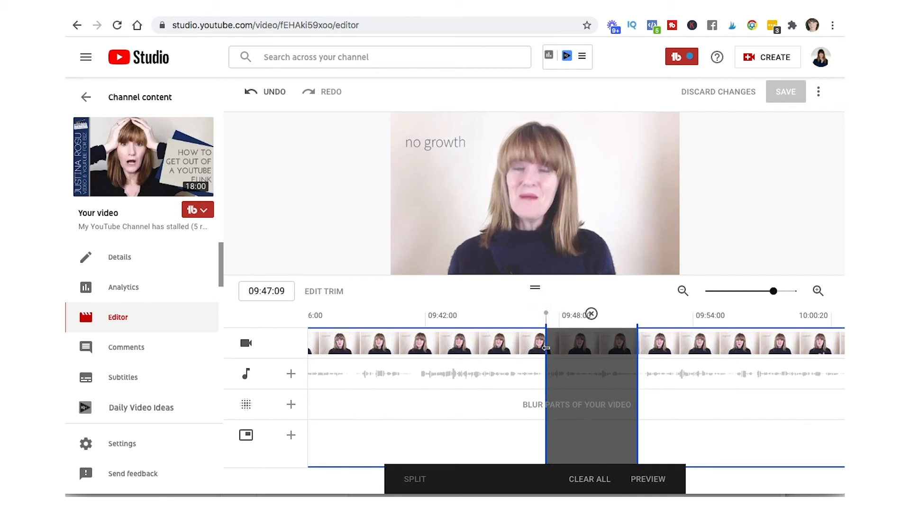
{"action": "left_click_drag", "start_coordinate": [545, 347], "coordinate": [415, 359]}
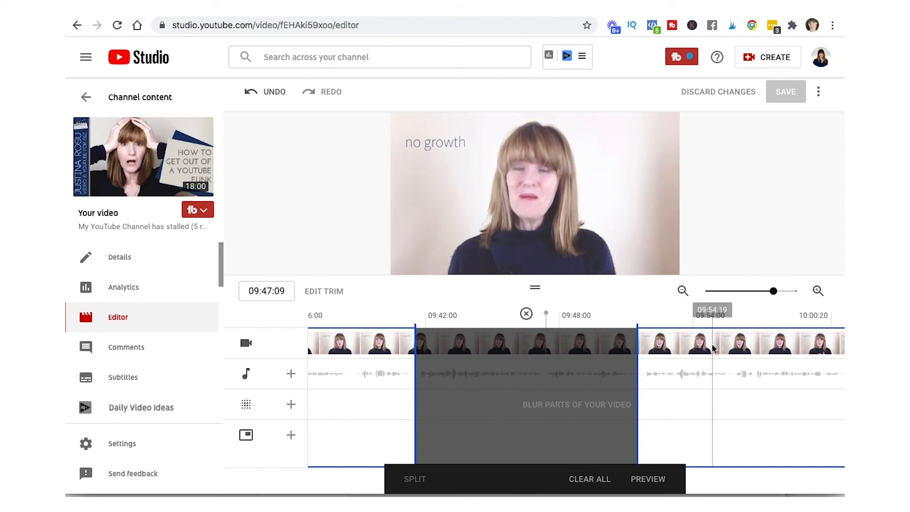
{"action": "mouse_move", "coordinate": [649, 479]}
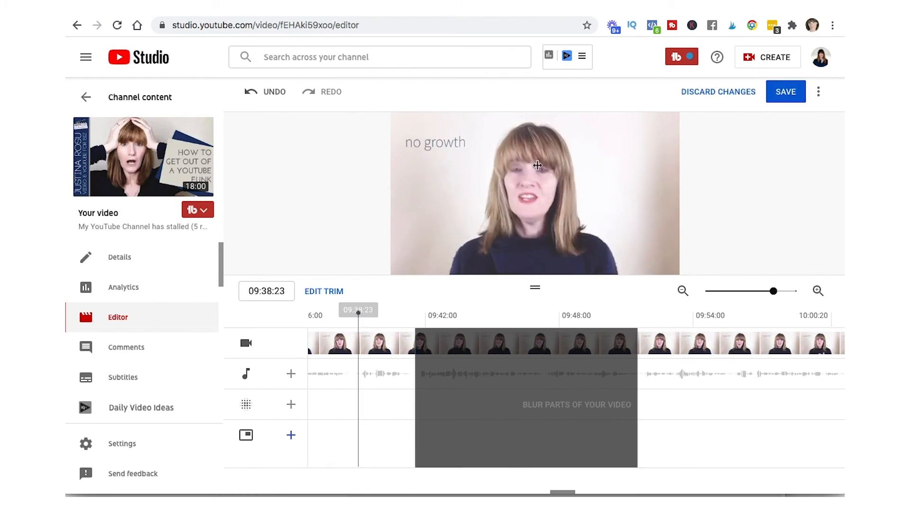
{"action": "mouse_move", "coordinate": [408, 264]}
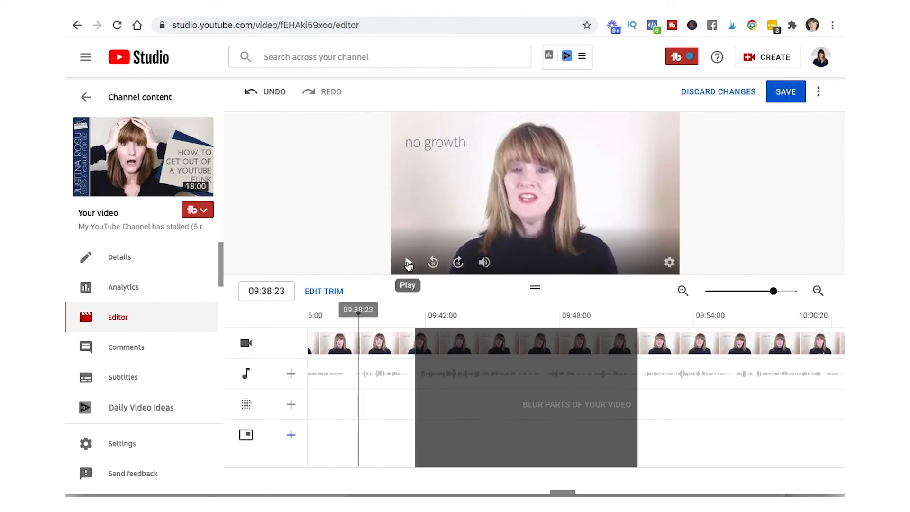
Play the edited video around the removed 09:41–09:52 section to check the cut.
{"action": "left_click", "coordinate": [408, 262]}
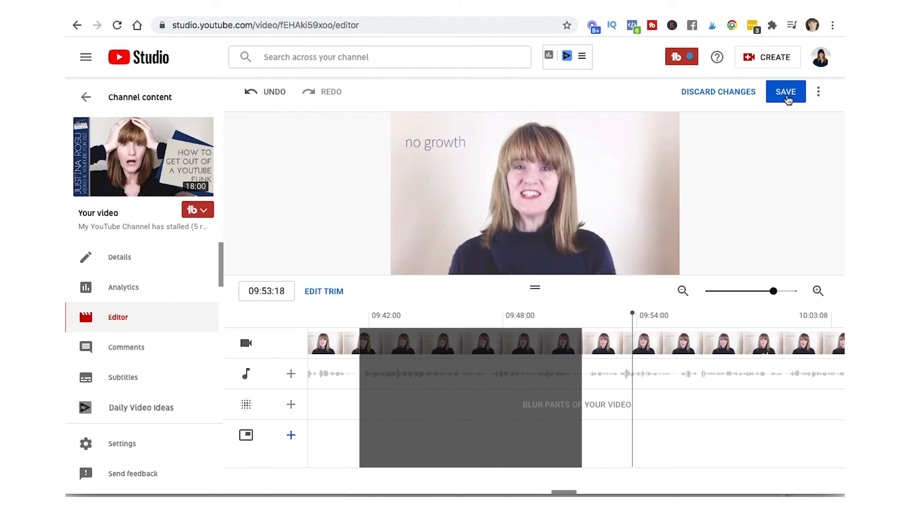
{"action": "mouse_move", "coordinate": [754, 108]}
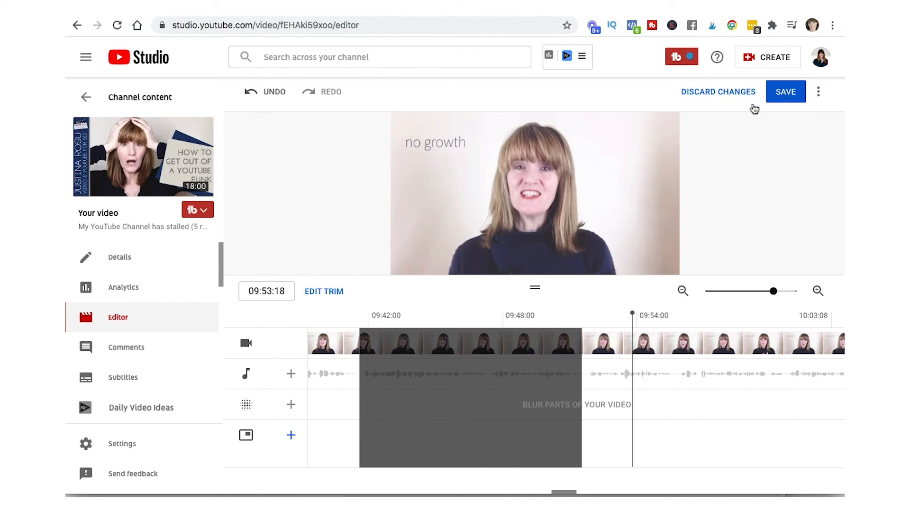
{"action": "mouse_move", "coordinate": [535, 209]}
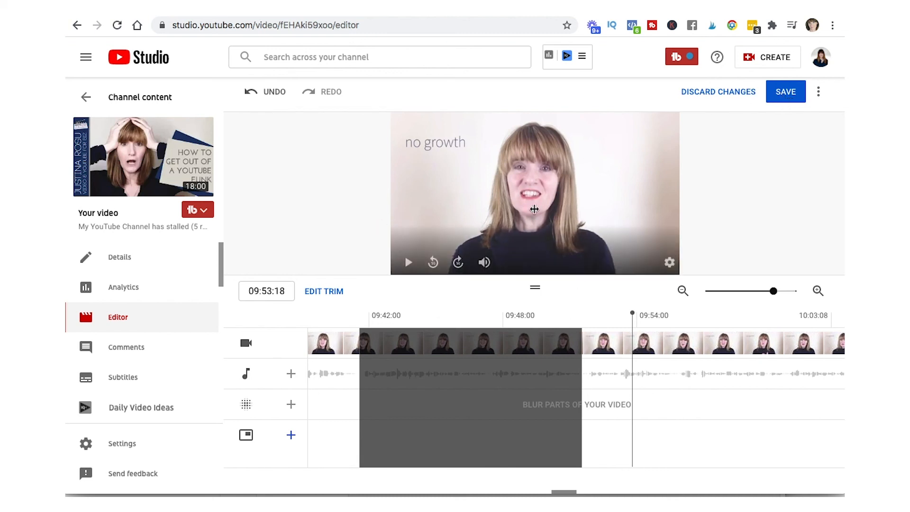
{"action": "mouse_move", "coordinate": [720, 254]}
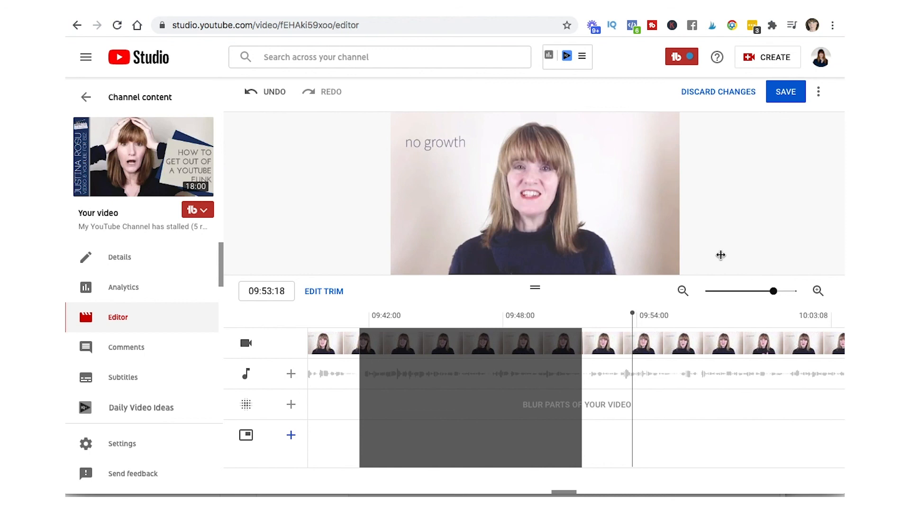
{"action": "mouse_move", "coordinate": [705, 265]}
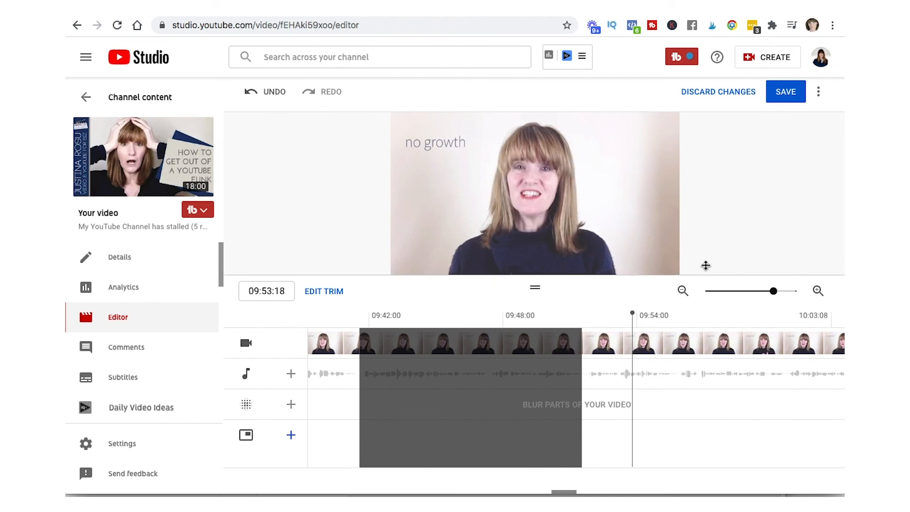
{"action": "mouse_move", "coordinate": [147, 154]}
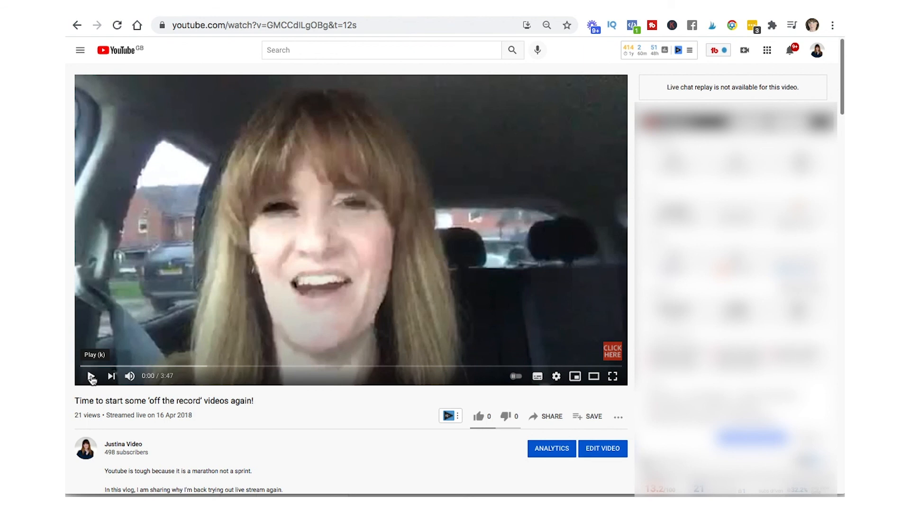
Play the trimmed 'off the record' live stream on its watch page, then pause it.
{"action": "left_click", "coordinate": [92, 376]}
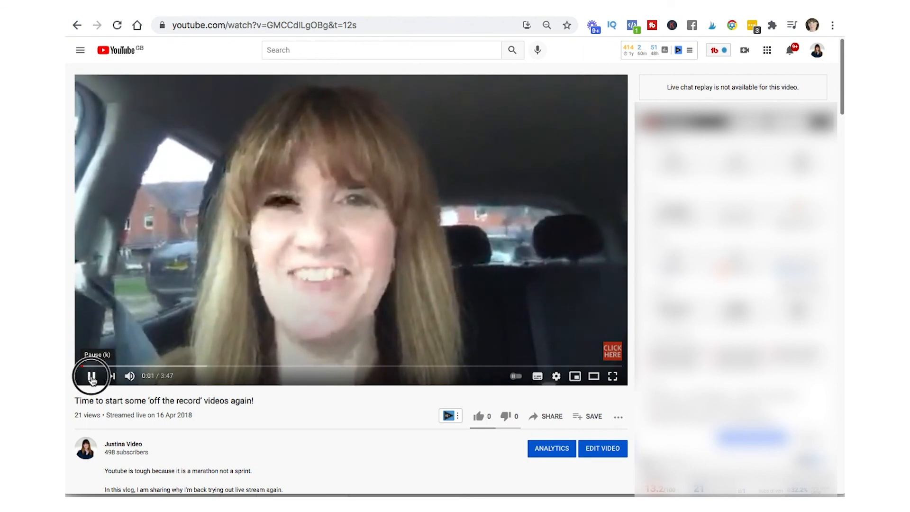
{"action": "left_click", "coordinate": [93, 376]}
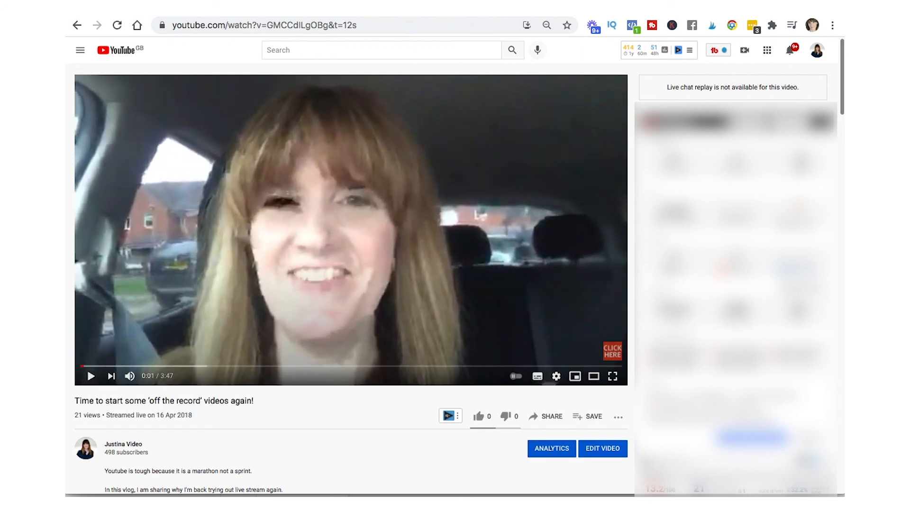